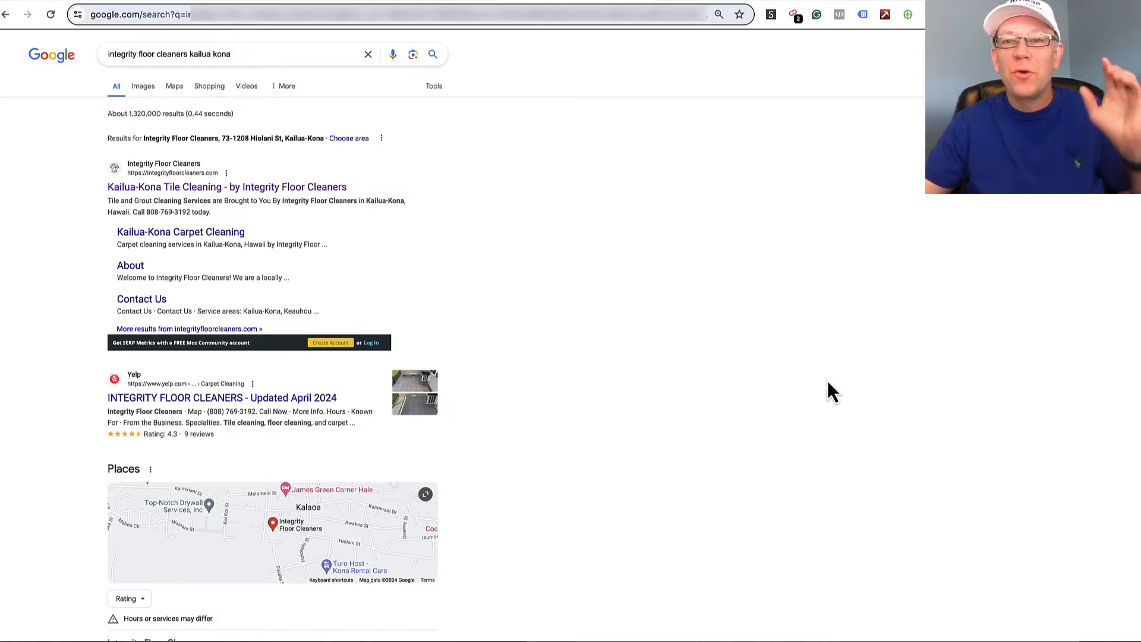
# Open the Hitman Advertising business from the Businesses table to view its profile on Google
pyautogui.scroll(-3)
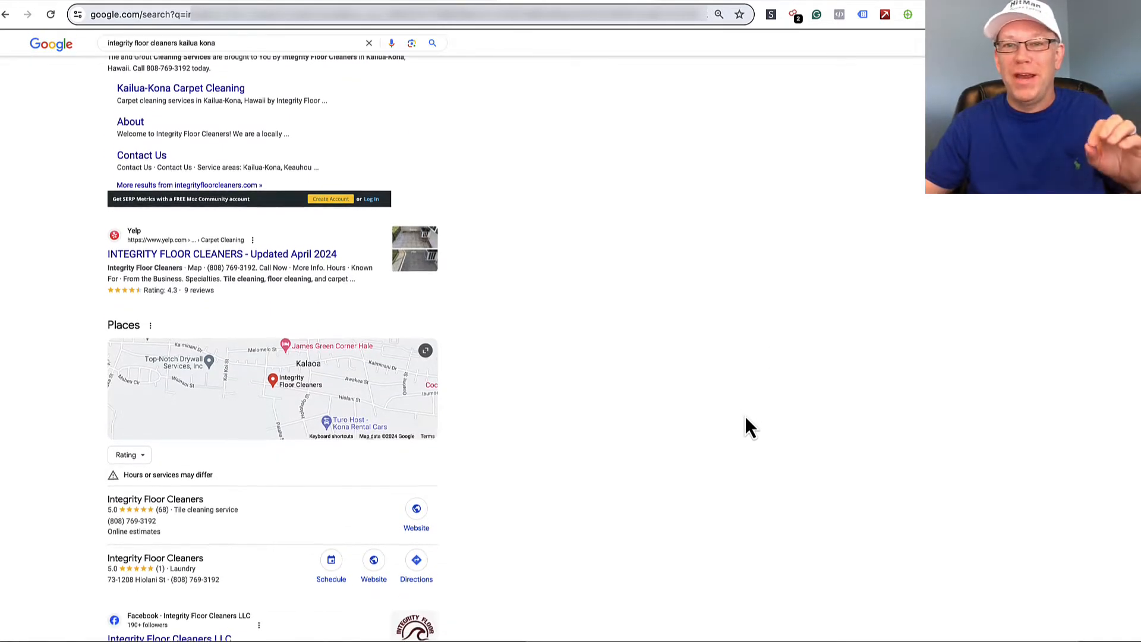
pyautogui.scroll(-3)
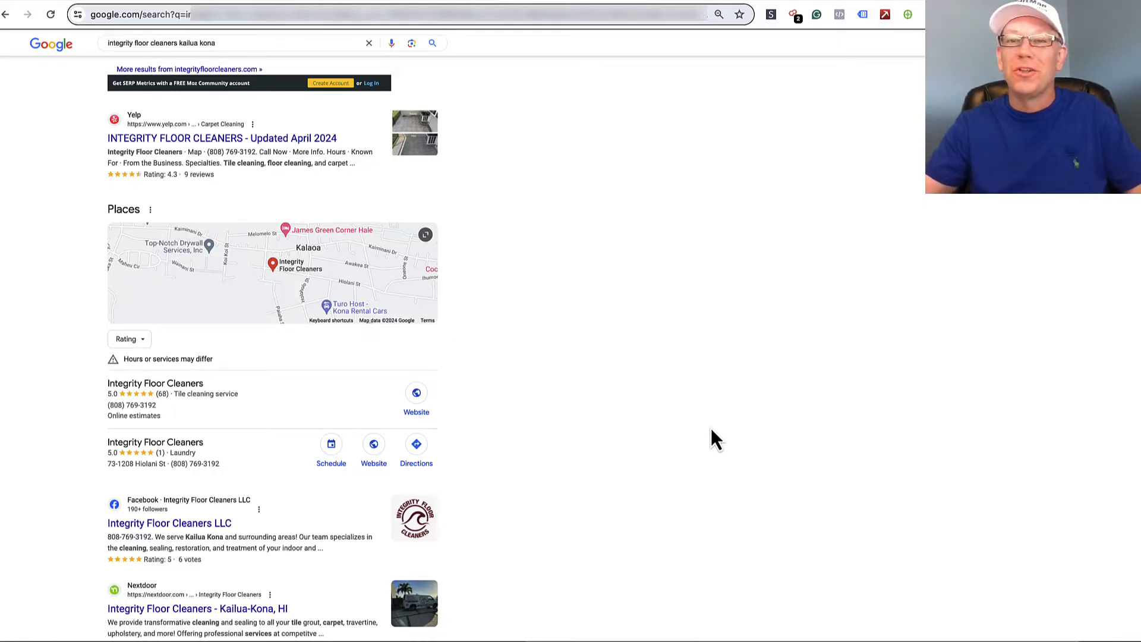
pyautogui.moveTo(647, 429)
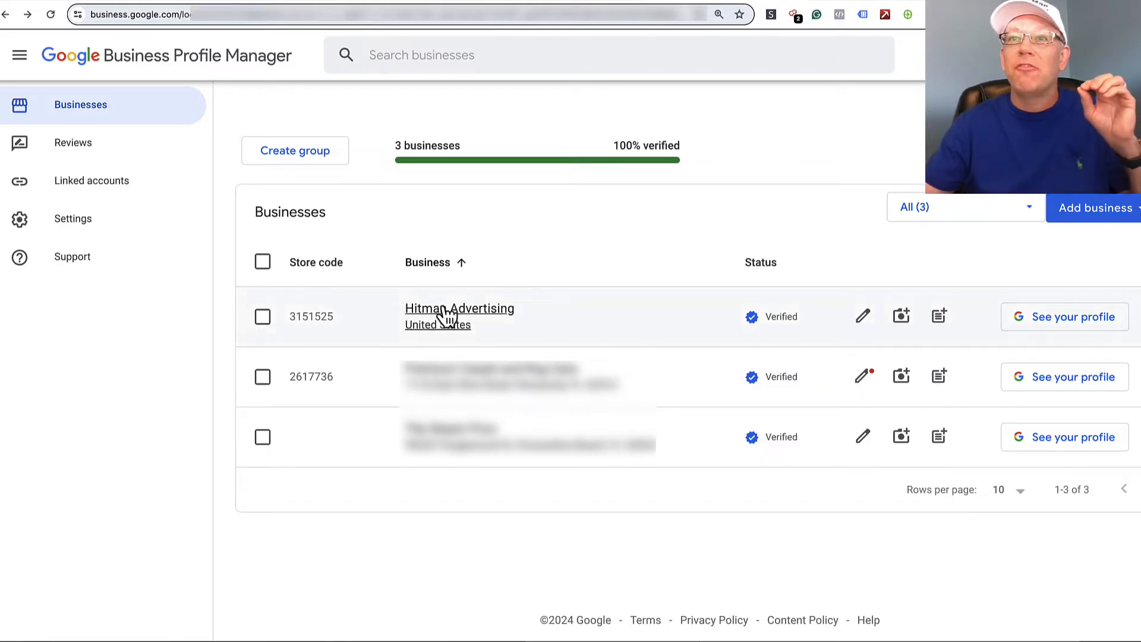
pyautogui.moveTo(455, 335)
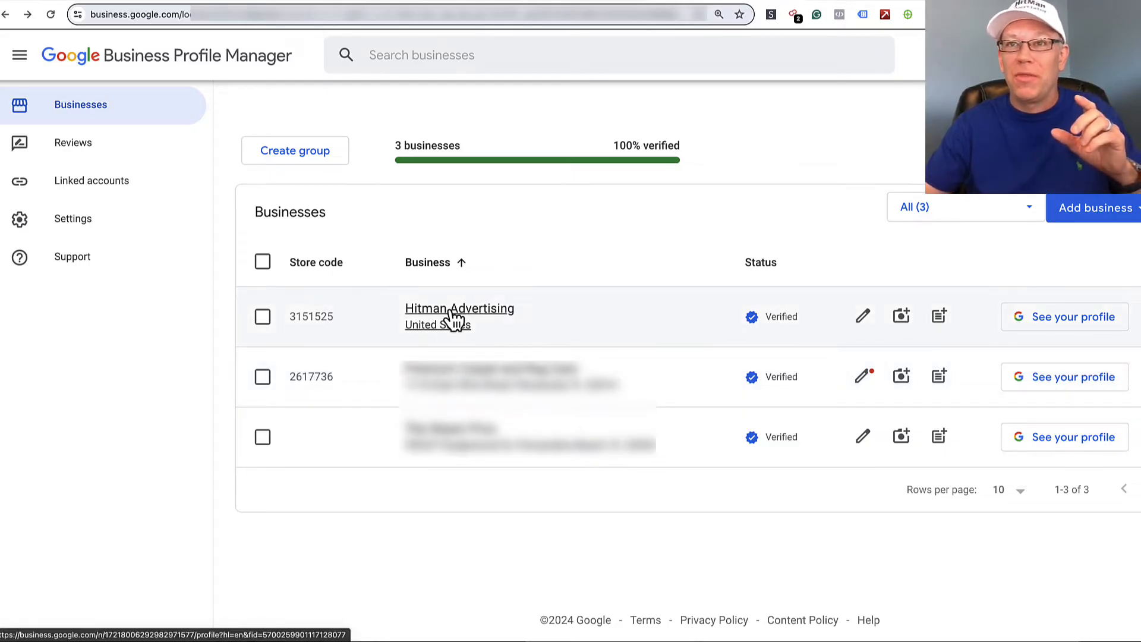
pyautogui.click(459, 308)
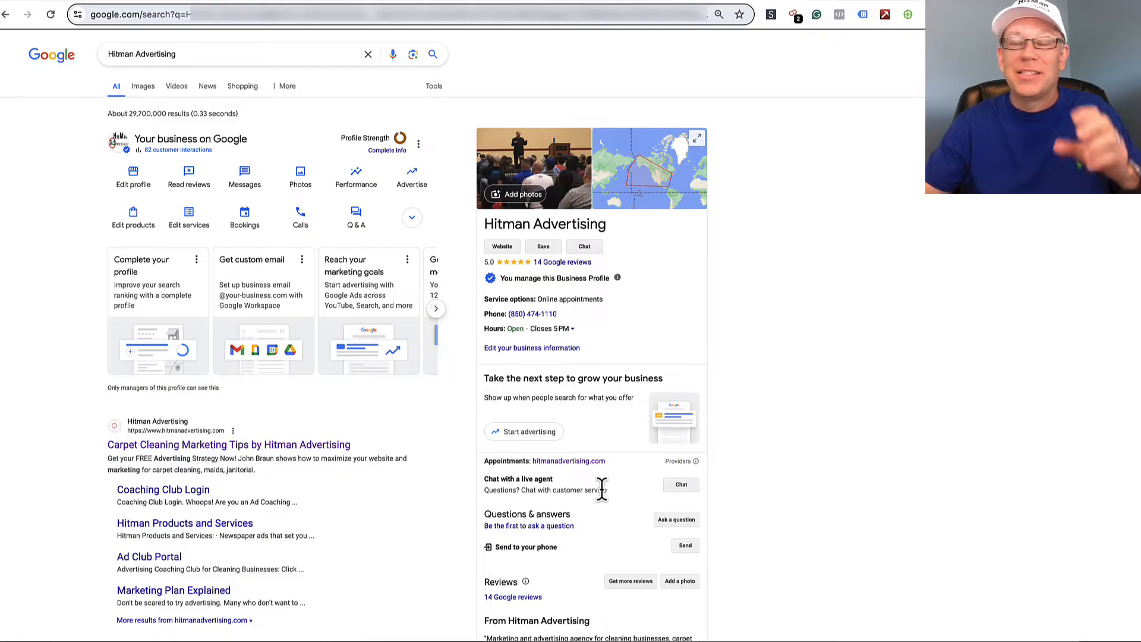
pyautogui.moveTo(615, 493)
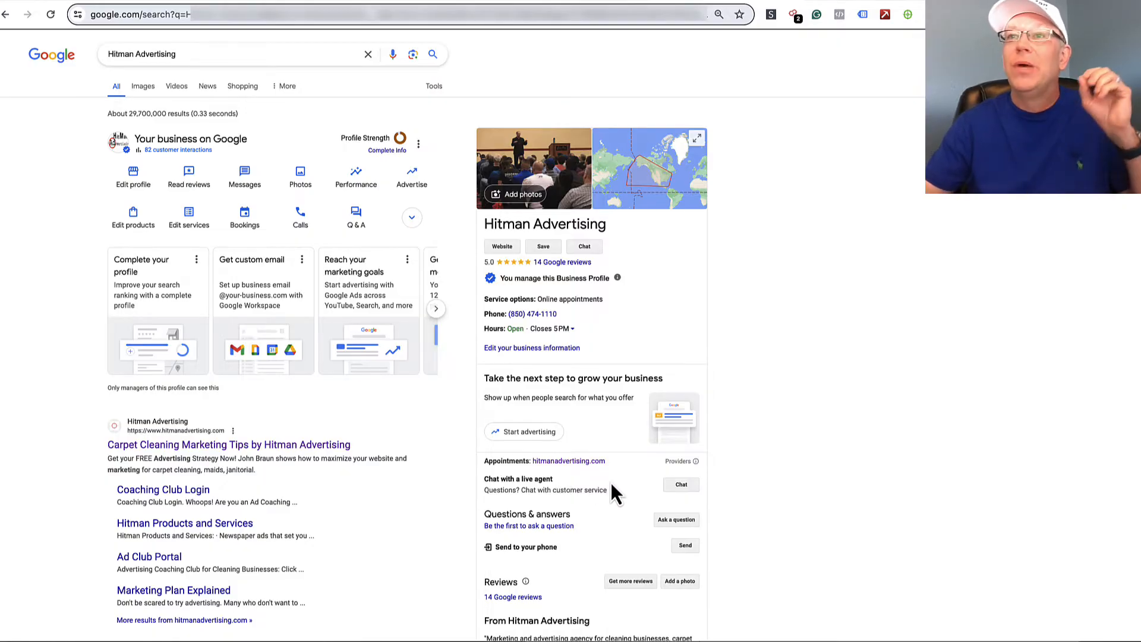
pyautogui.moveTo(607, 463)
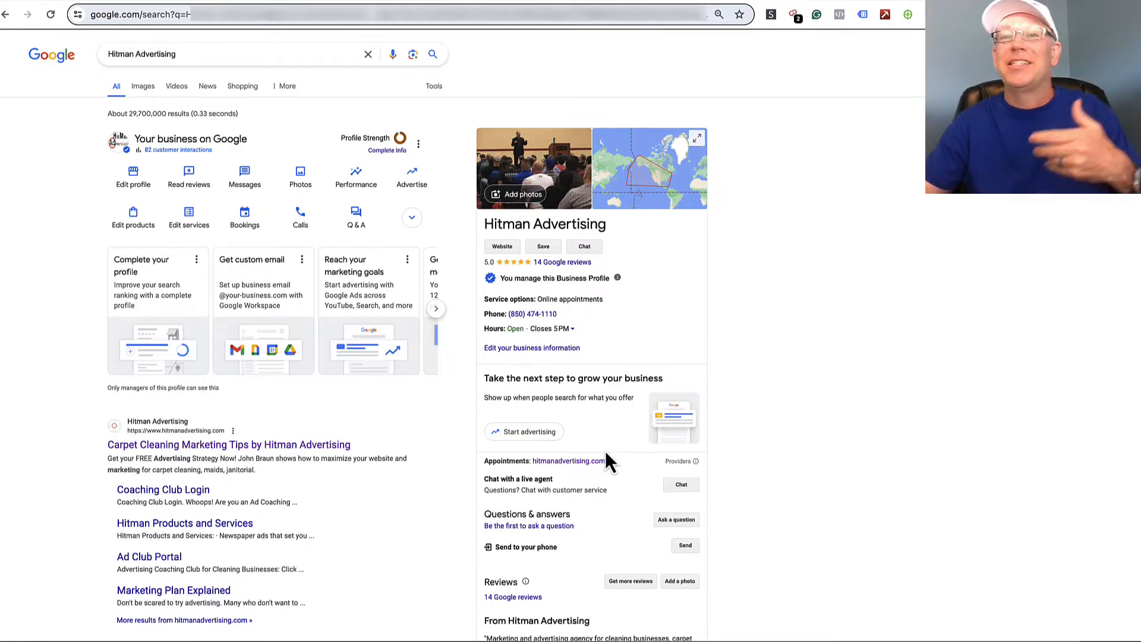
pyautogui.moveTo(635, 430)
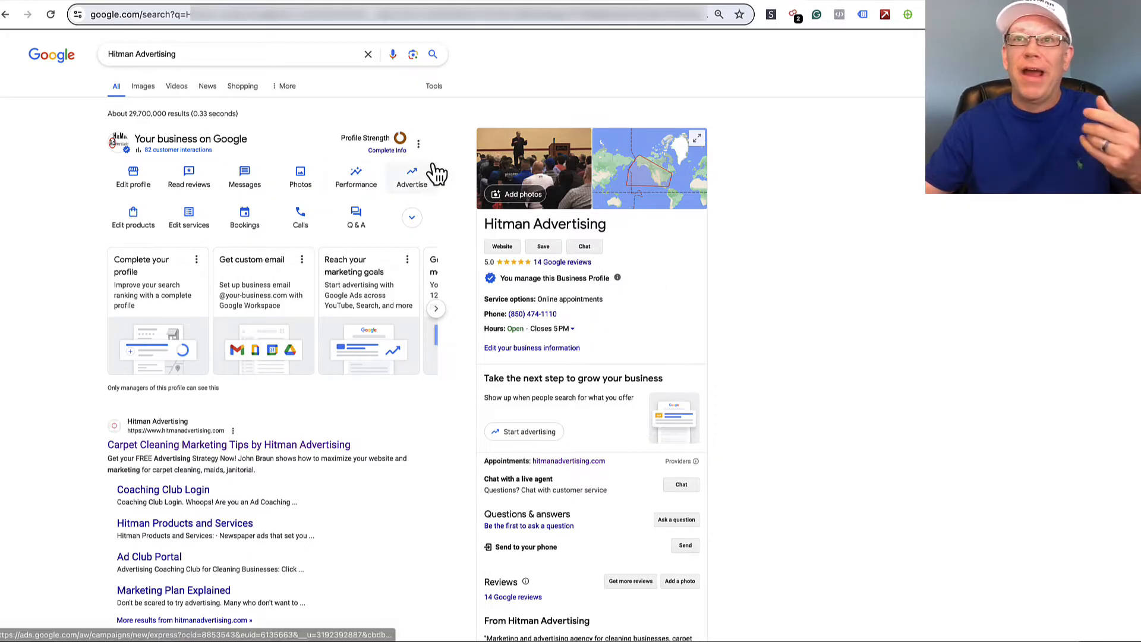
# Show the three-dot options menu beside Profile Strength for the managed Hitman Advertising profile
pyautogui.click(417, 142)
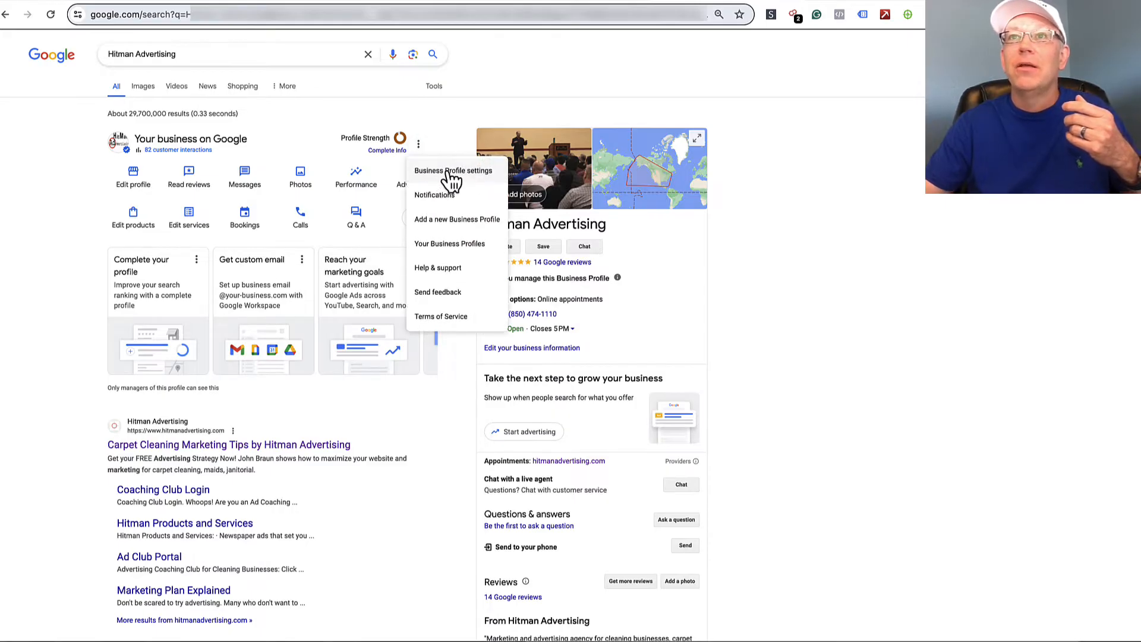
pyautogui.click(451, 170)
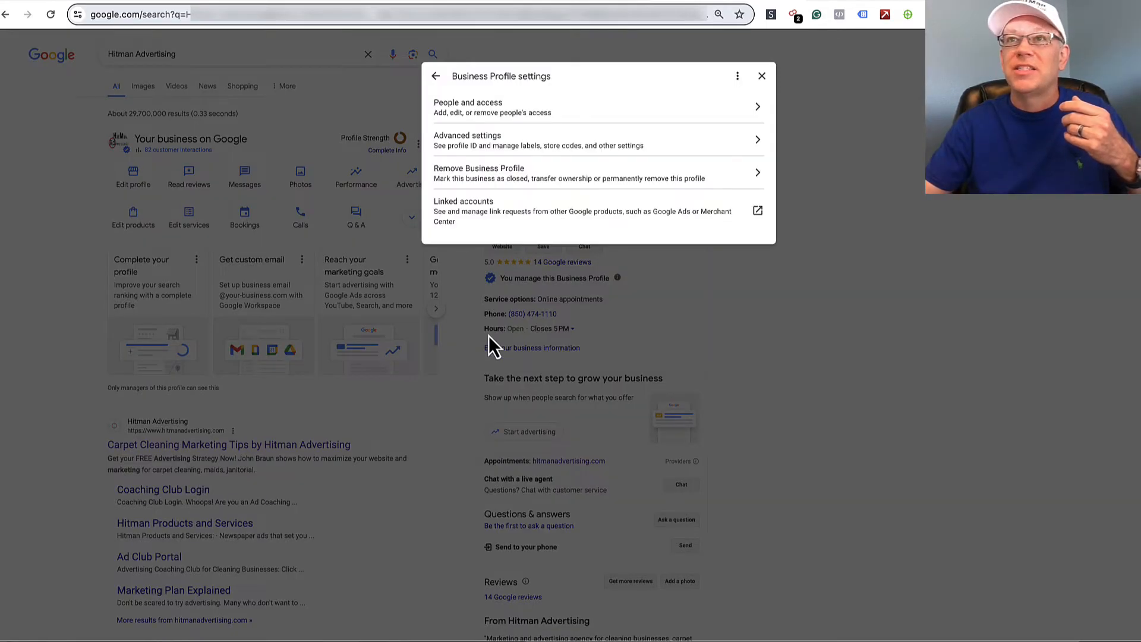
pyautogui.moveTo(556, 178)
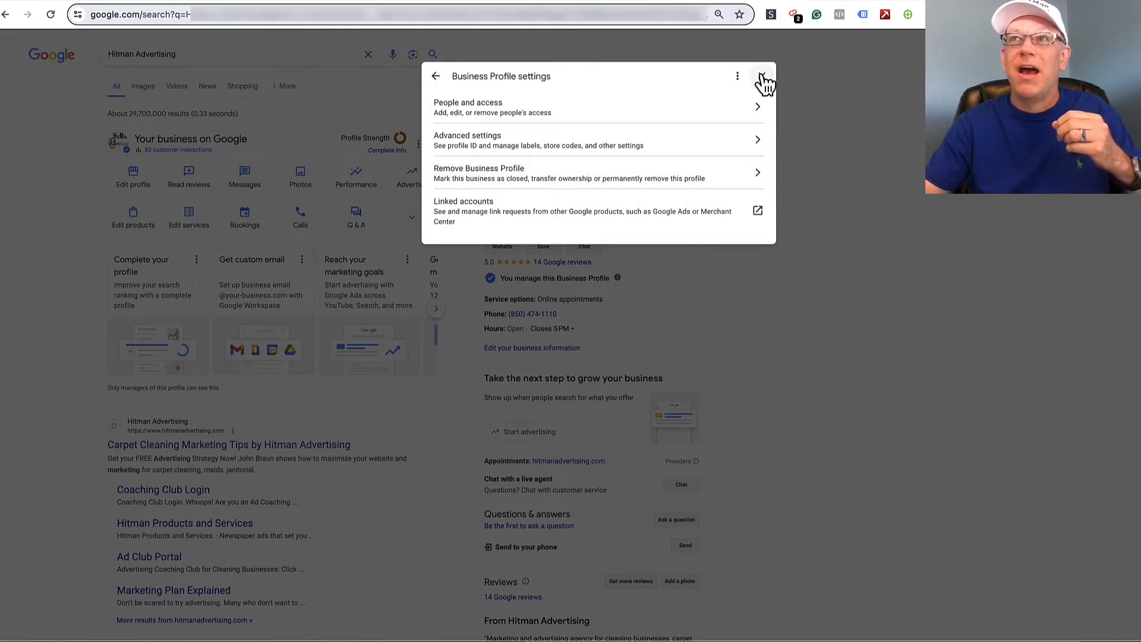
pyautogui.click(762, 76)
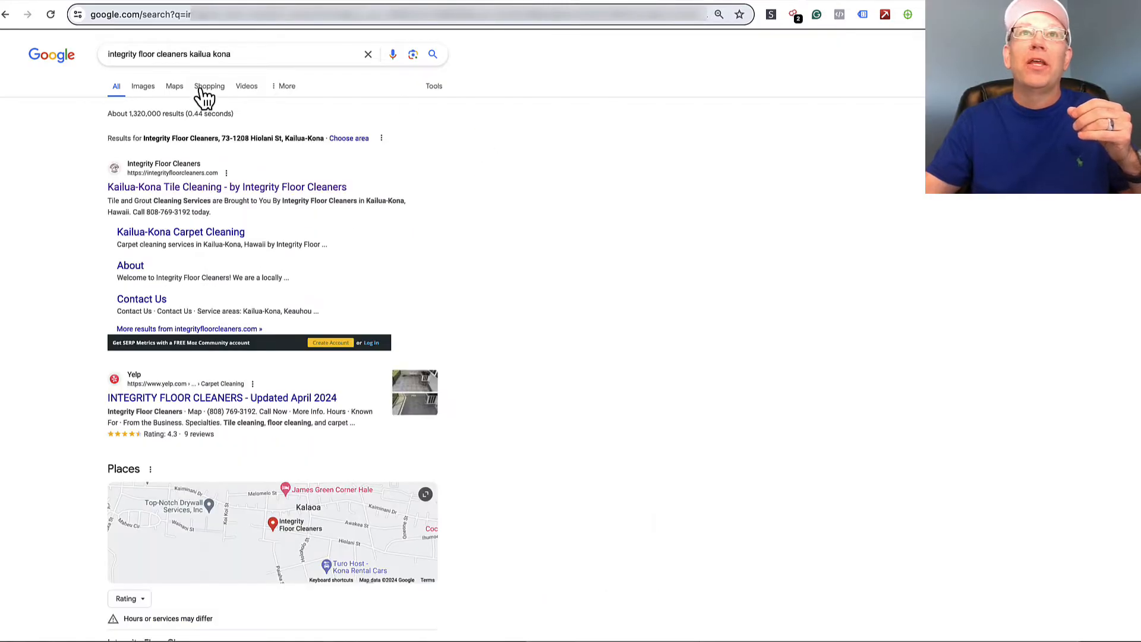
# Open the second Integrity Floor Cleaners Places result, the Laundry listing at 73-1208 Hiolani St
pyautogui.scroll(-3)
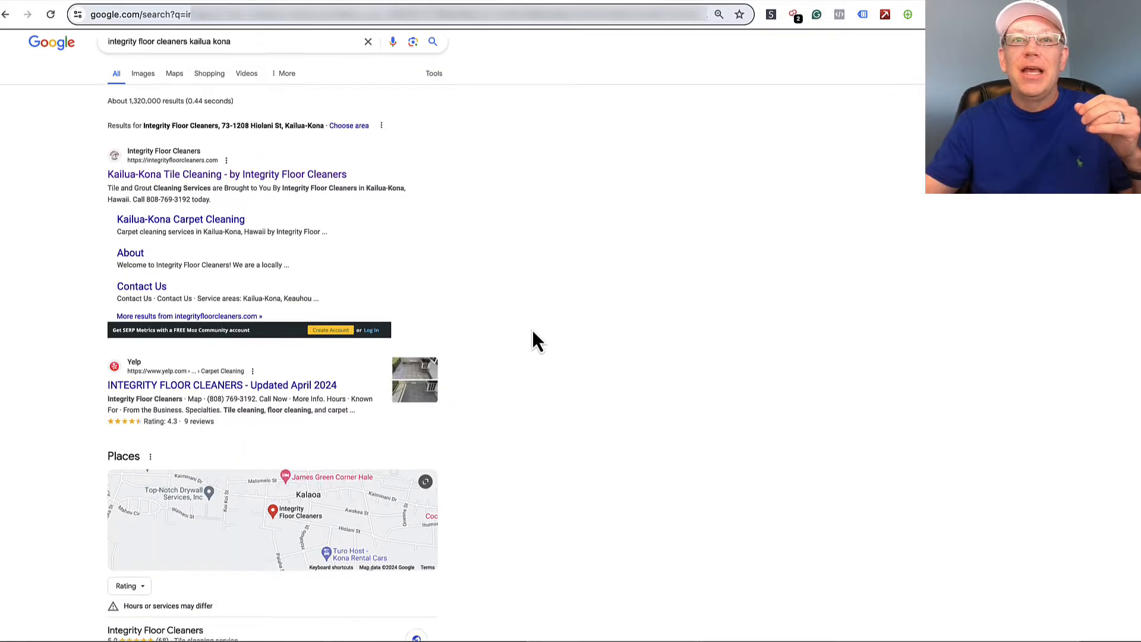
pyautogui.scroll(-3)
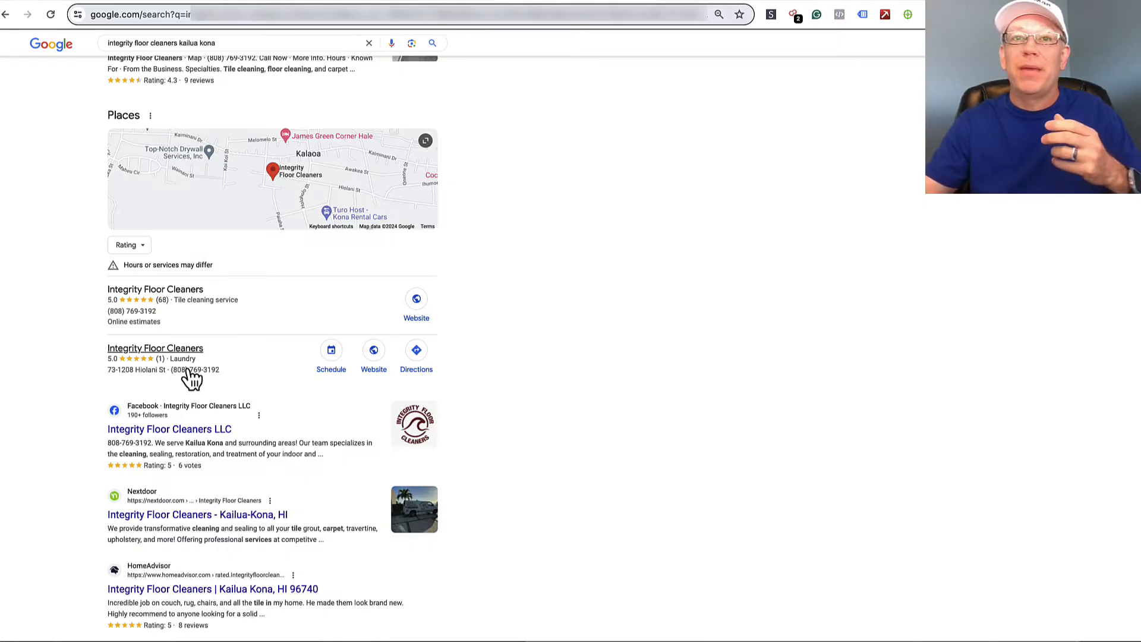
pyautogui.moveTo(190, 333)
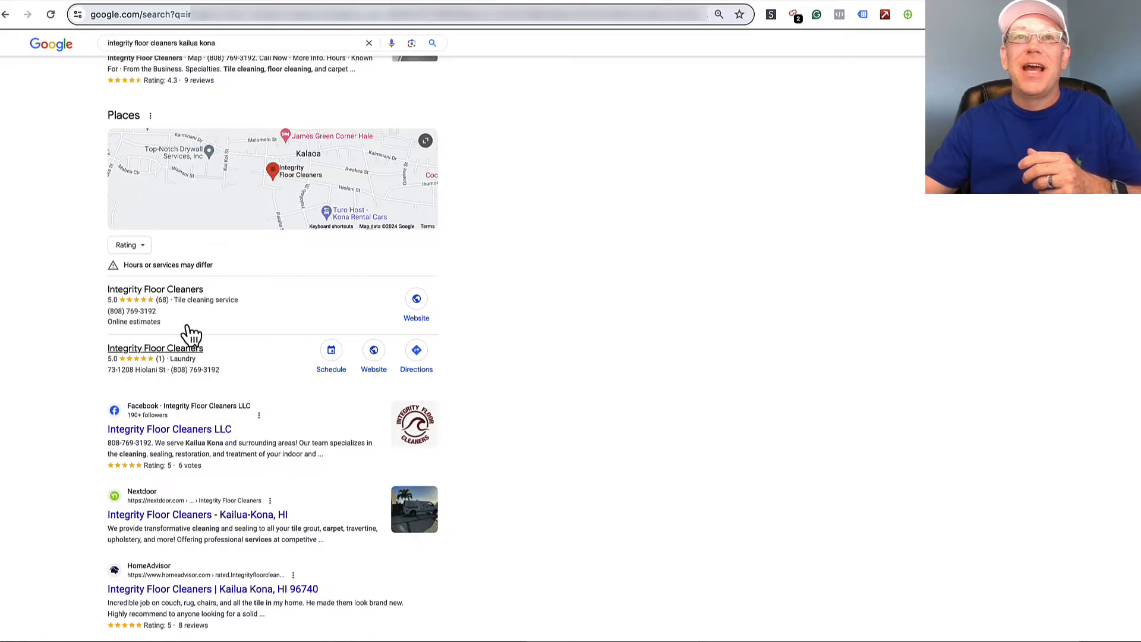
pyautogui.moveTo(165, 370)
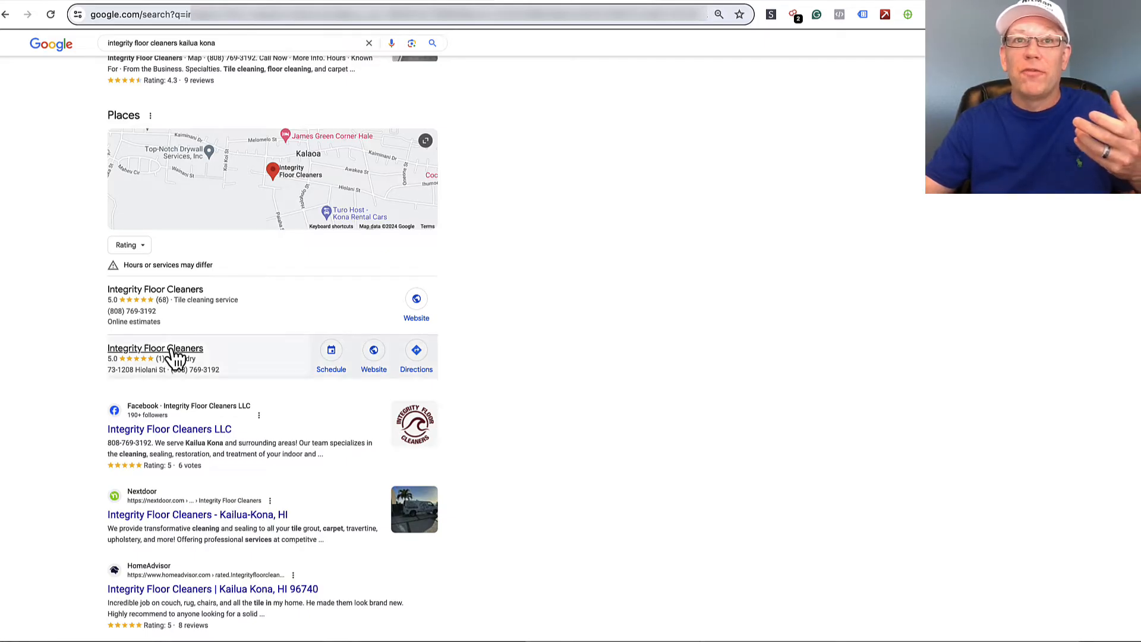
pyautogui.click(154, 349)
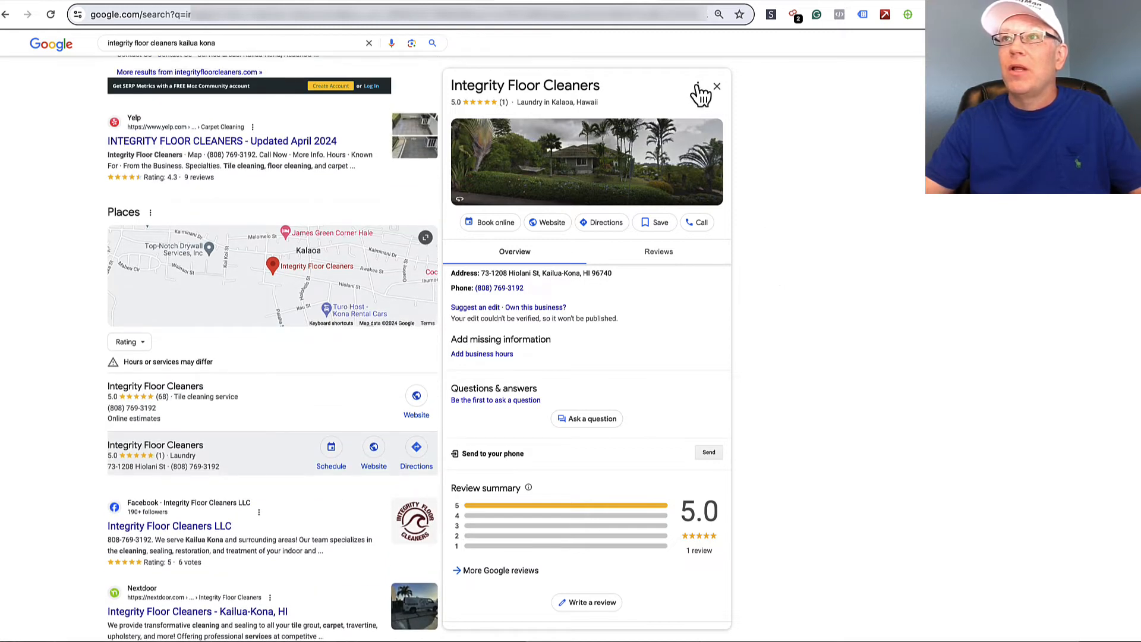
# Start a Suggest an edit request on the Laundry Integrity Floor Cleaners listing
pyautogui.click(697, 86)
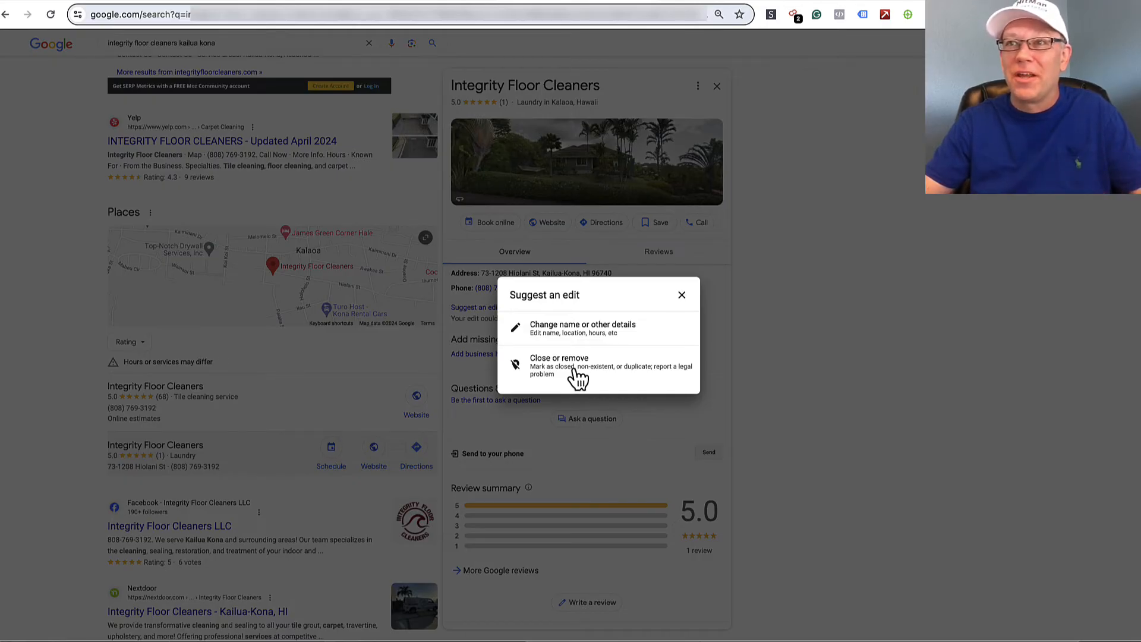
# Report the listing via Close or remove as Duplicate of another place and submit it
pyautogui.click(559, 361)
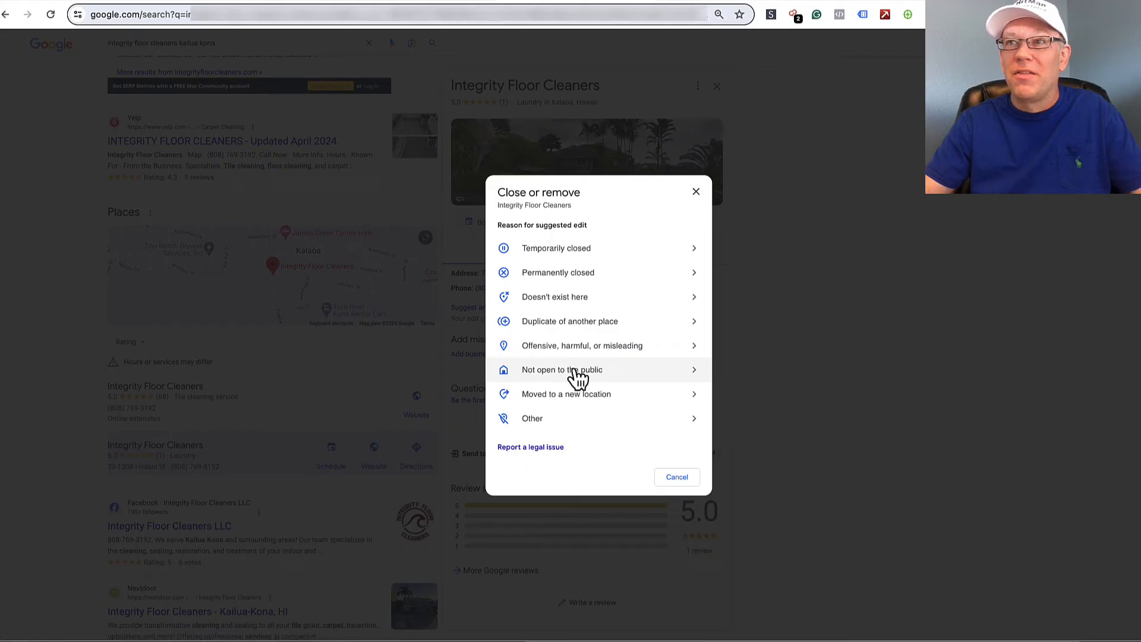
pyautogui.moveTo(604, 297)
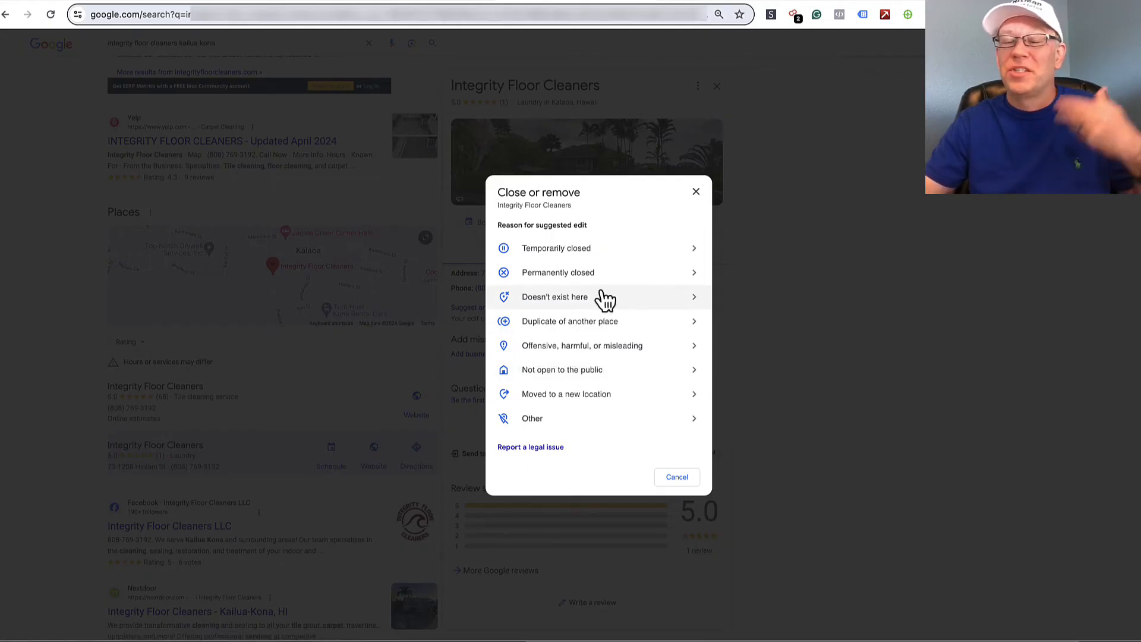
pyautogui.moveTo(562, 370)
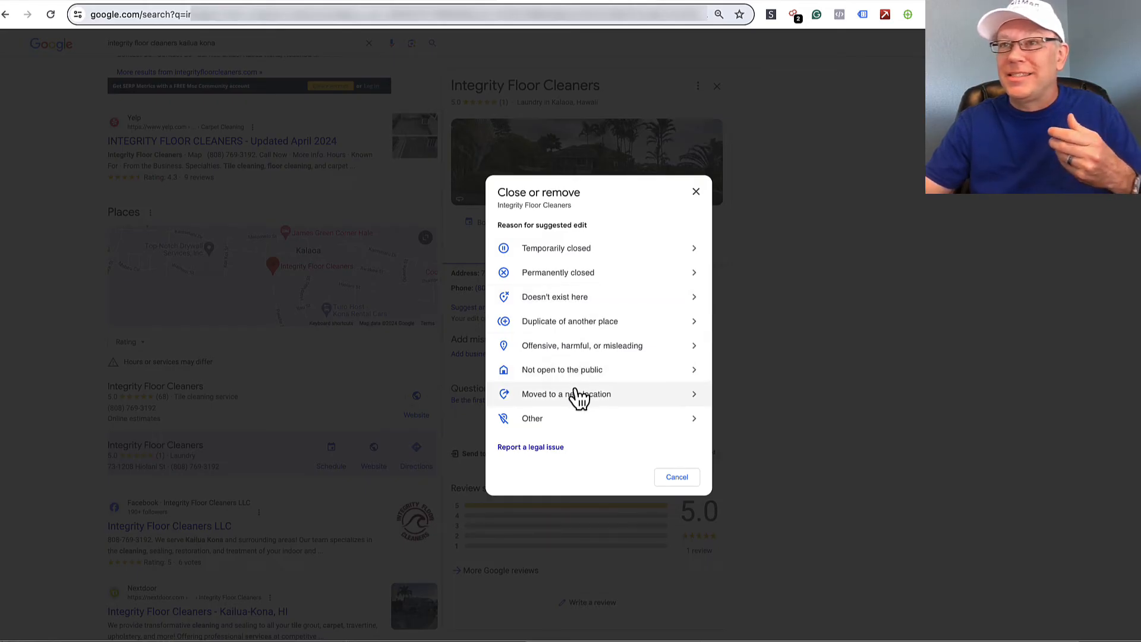
pyautogui.moveTo(581, 325)
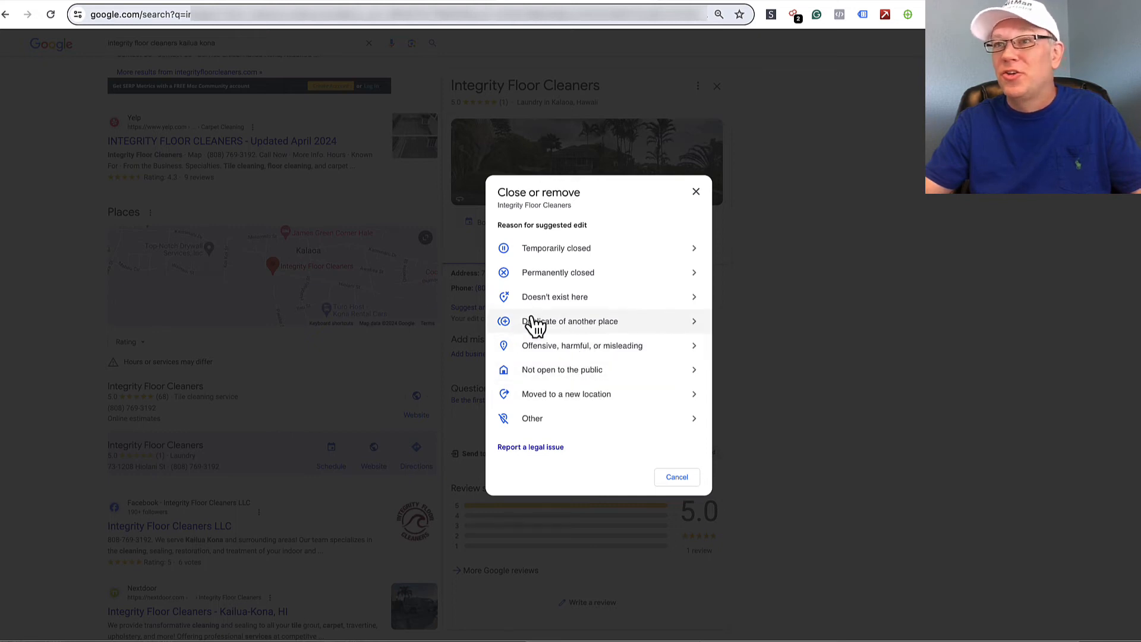
pyautogui.moveTo(579, 328)
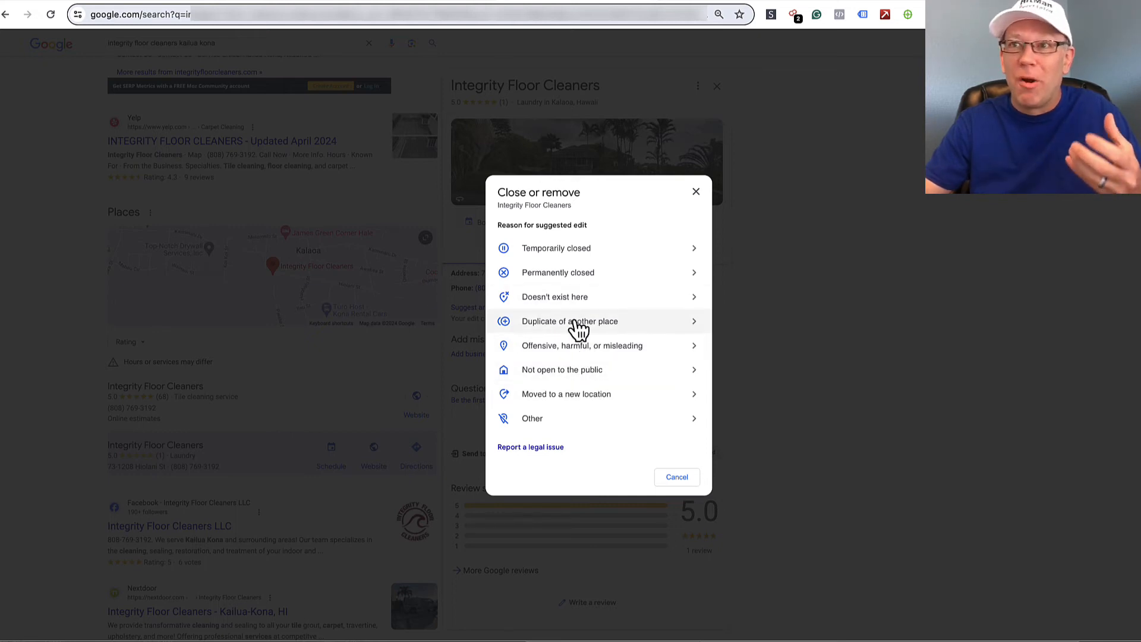
pyautogui.click(570, 321)
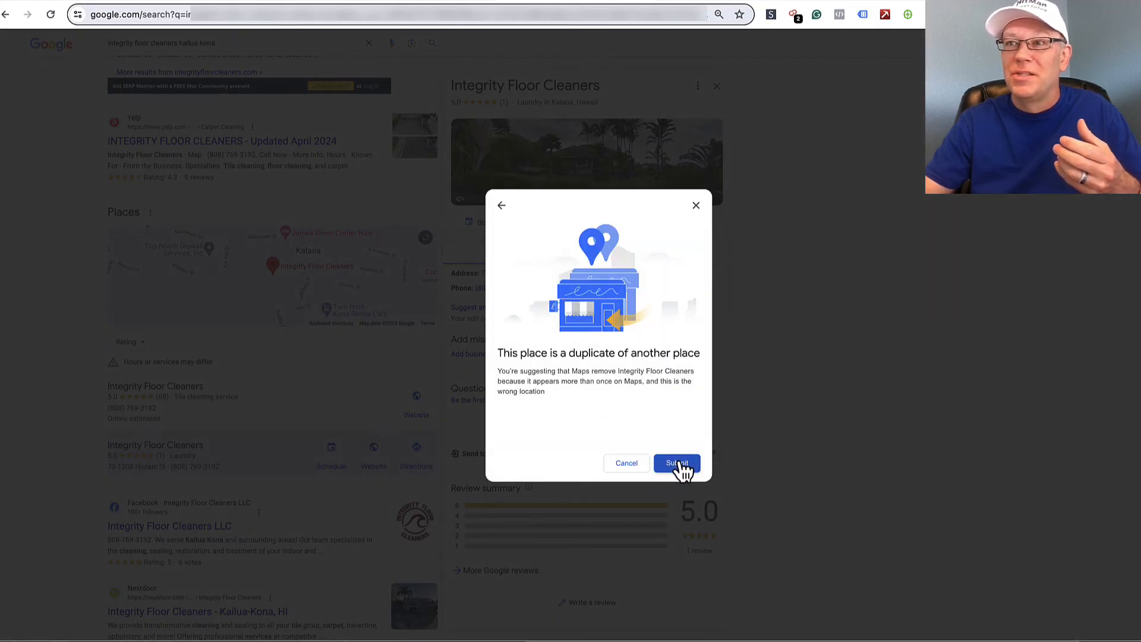
pyautogui.click(675, 463)
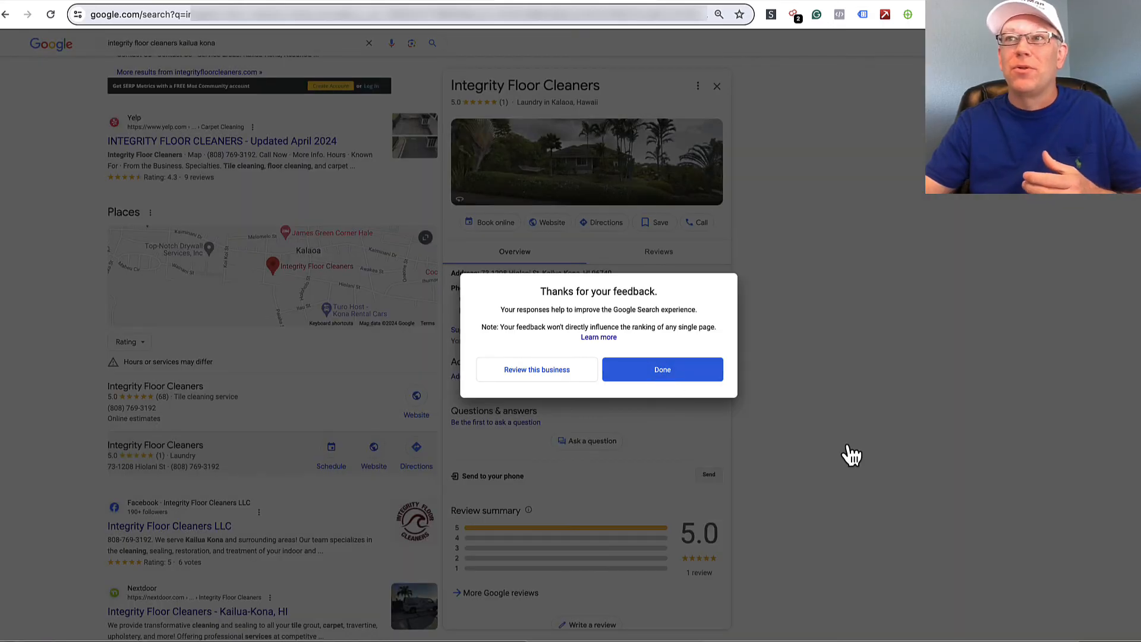
# Dismiss the Thanks for your feedback dialog and confirm the listing shows 'Your edit is being reviewed.'
pyautogui.click(663, 369)
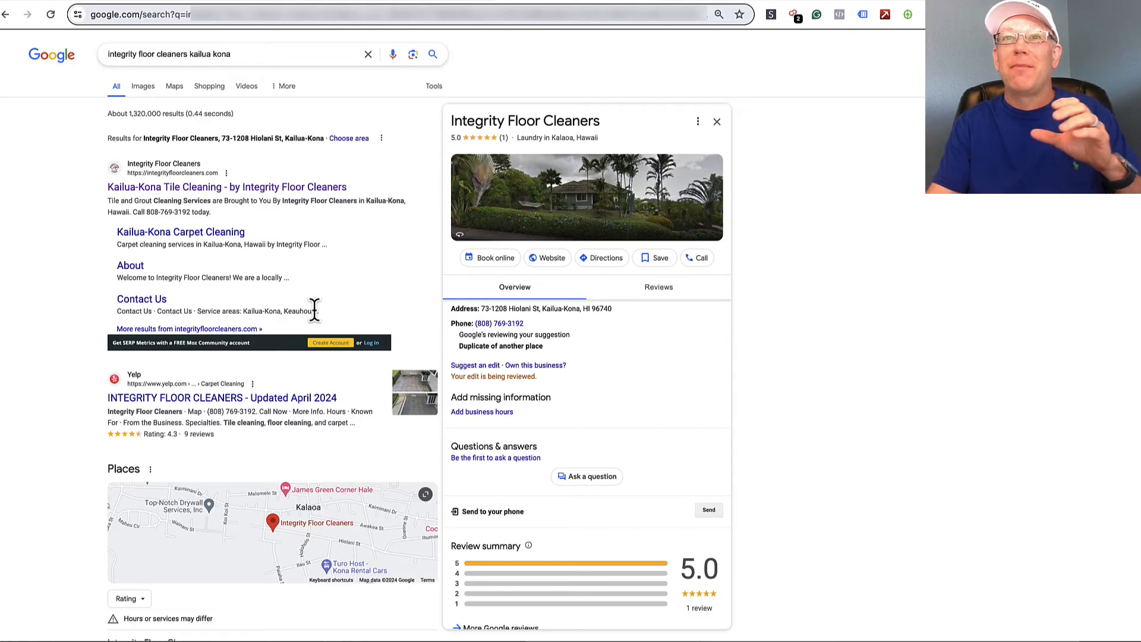
pyautogui.scroll(-3)
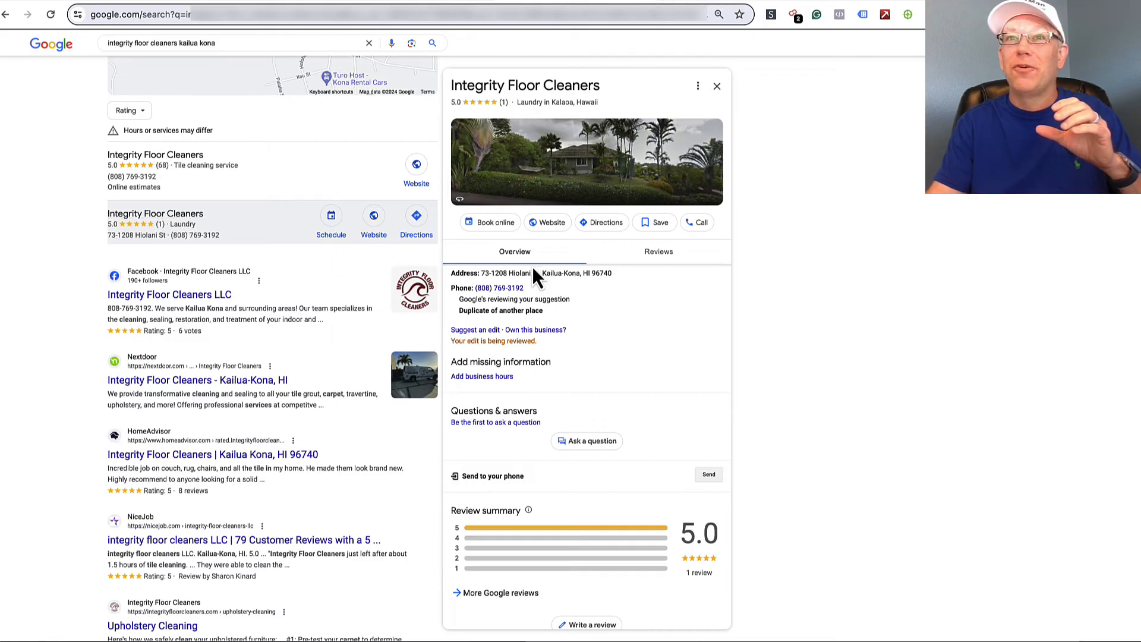
# Reopen Suggest an edit from the listing's three-dot menu while the duplicate report is under review
pyautogui.click(698, 85)
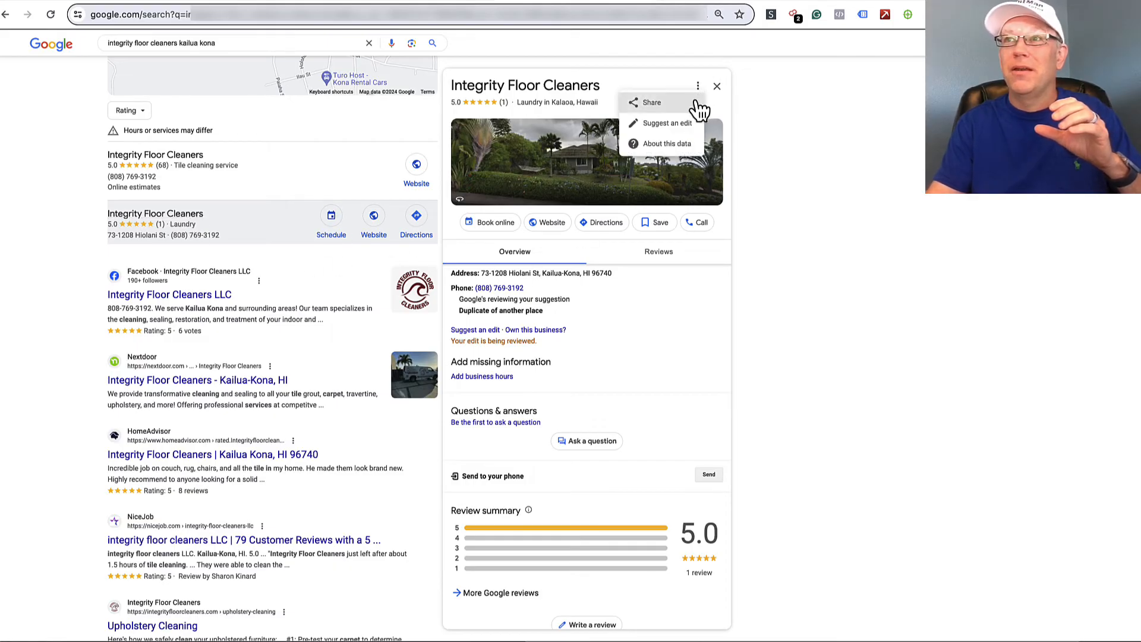
pyautogui.click(666, 123)
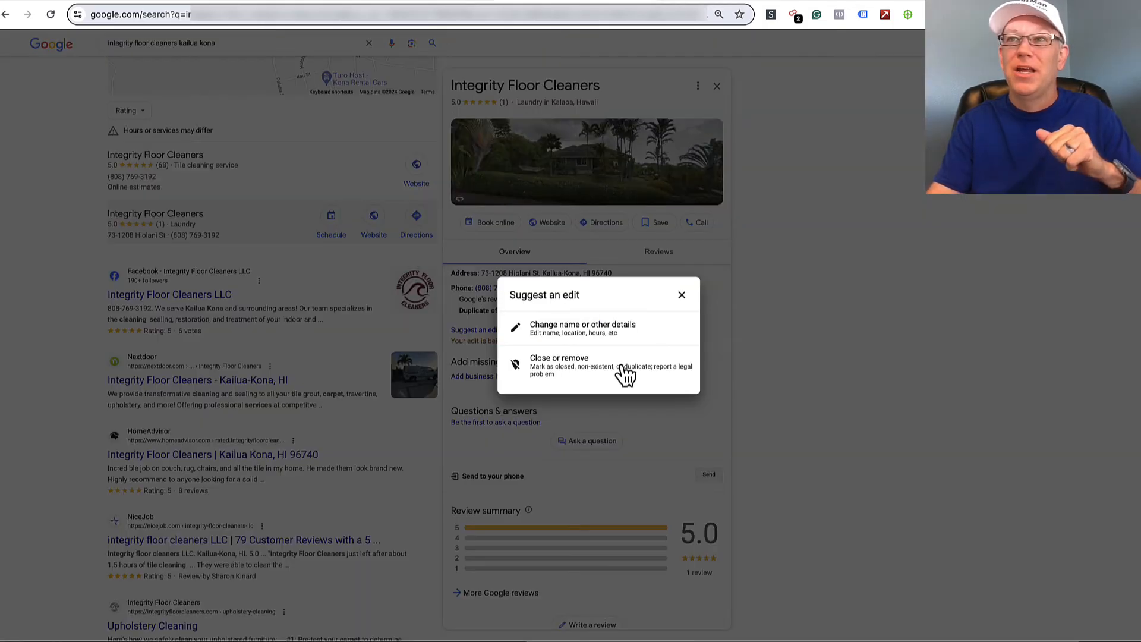